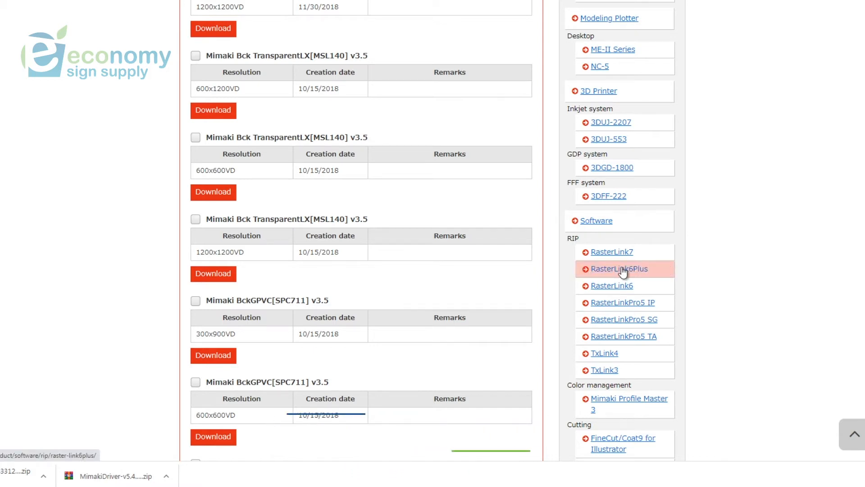
Download RL6Plus_v2.13_Full_Download_Tool.exe from the RasterLink6Plus product page's Download section
click(618, 268)
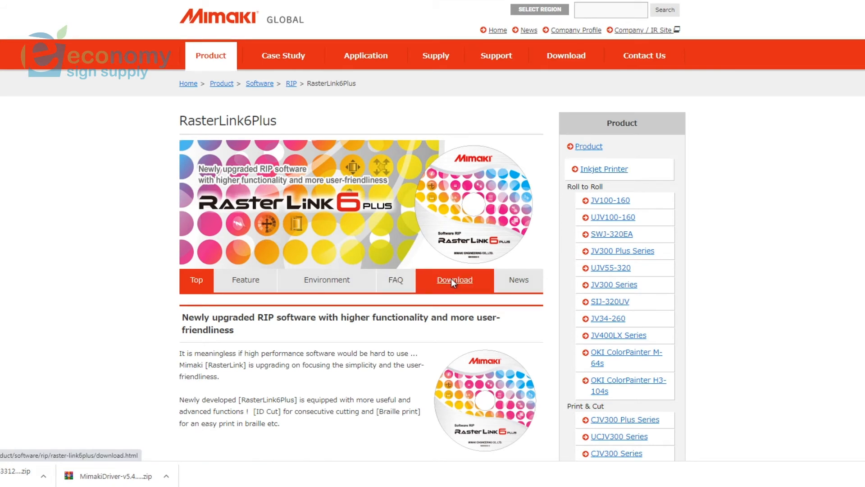
click(454, 279)
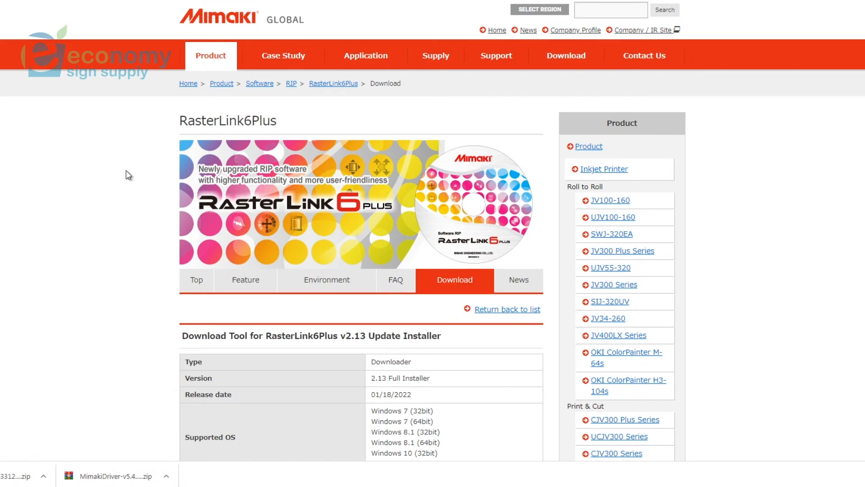
scroll(down, 3)
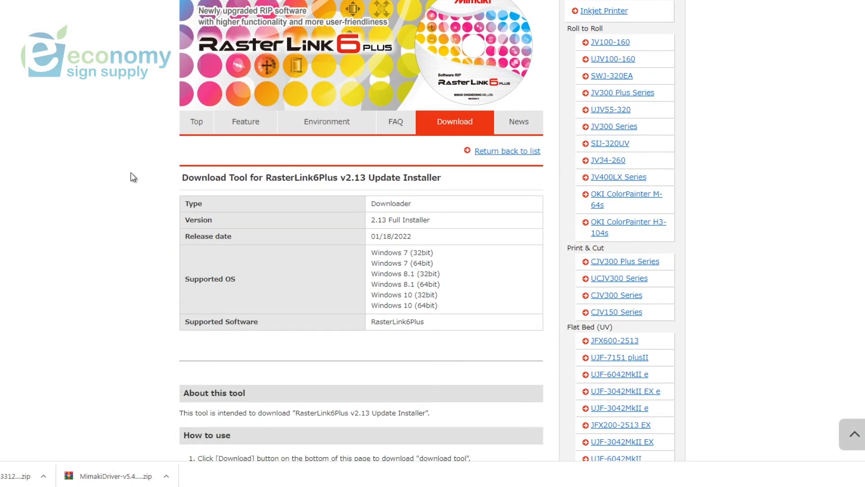
scroll(down, 3)
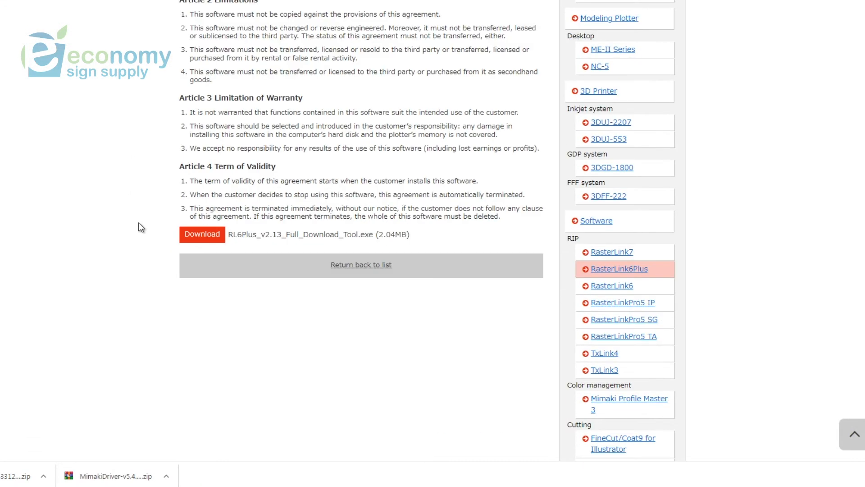
click(201, 233)
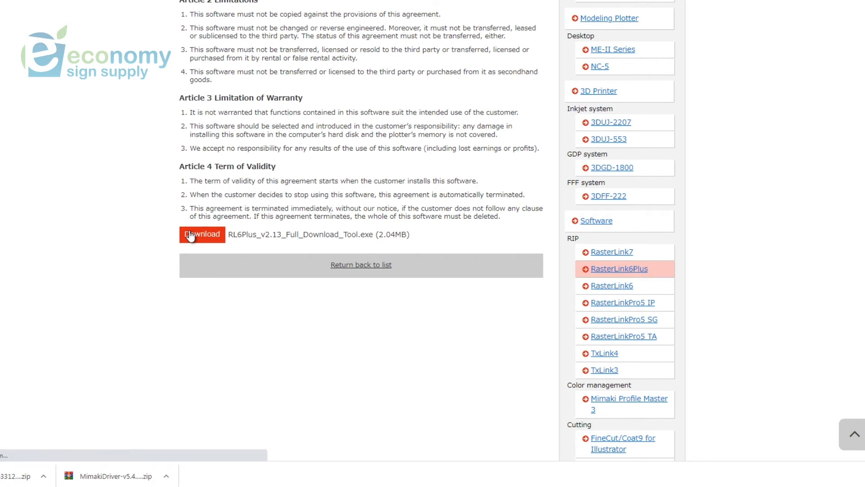
click(202, 233)
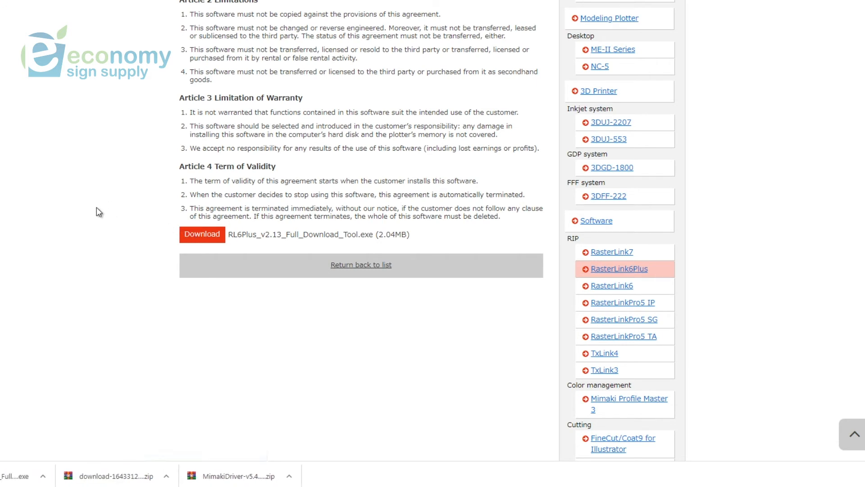
Run setup.exe from the MimakiDriver folder and approve the User Account Control prompt
click(201, 234)
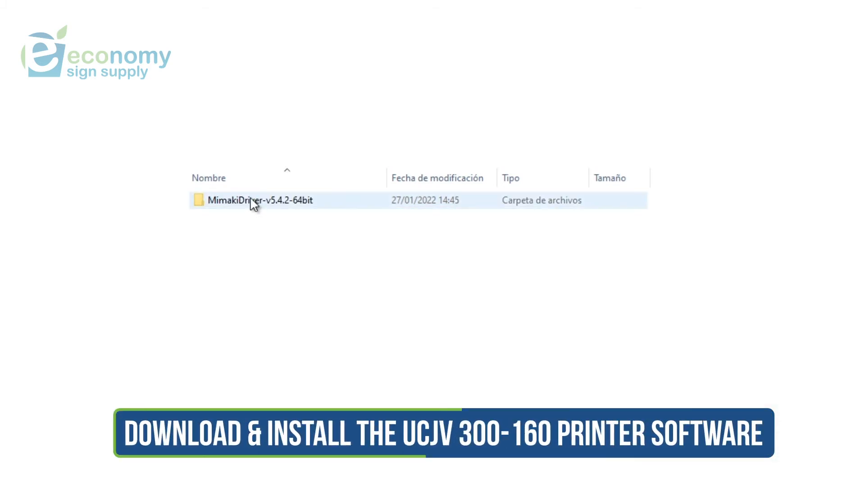
double_click(260, 200)
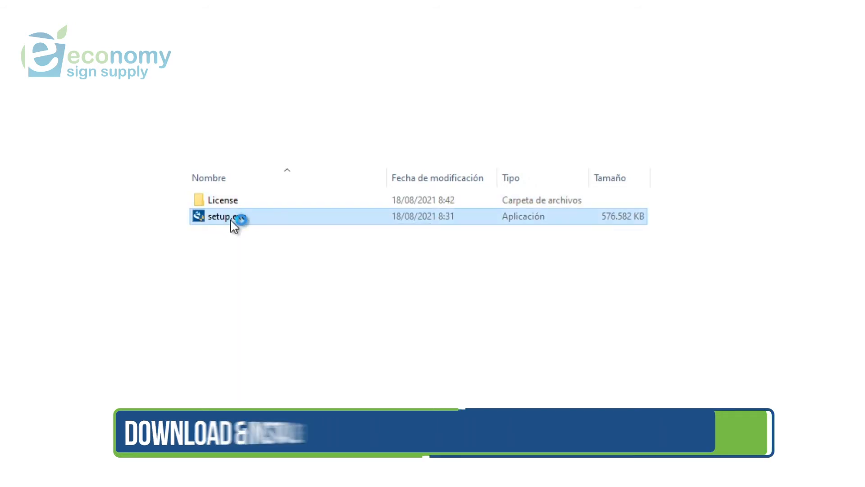
double_click(218, 215)
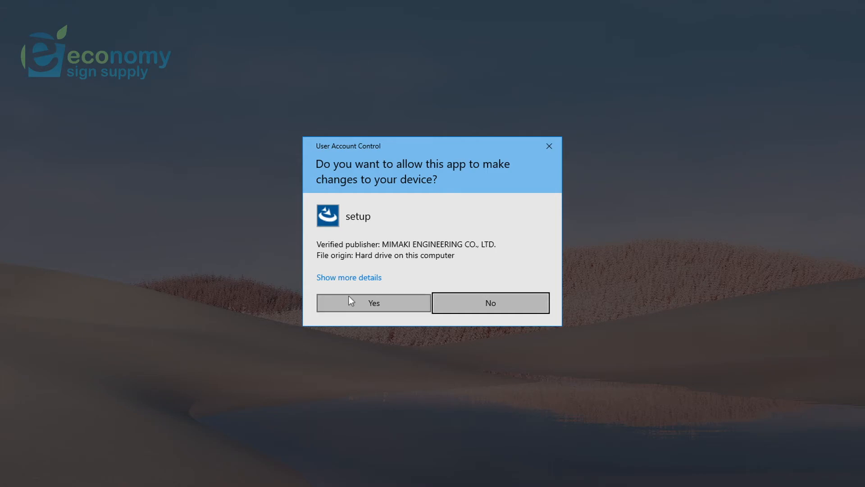
click(373, 302)
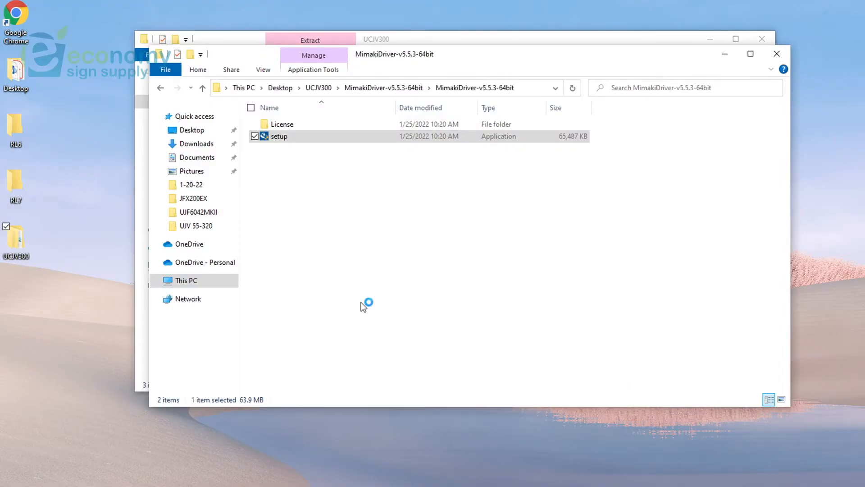
Start the driver setup in English and install the Visual C++ redistributable prerequisites
double_click(278, 136)
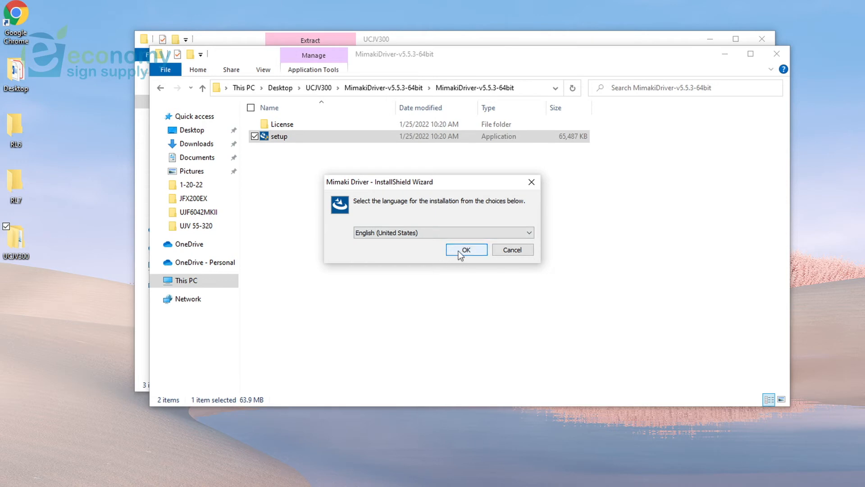
click(466, 249)
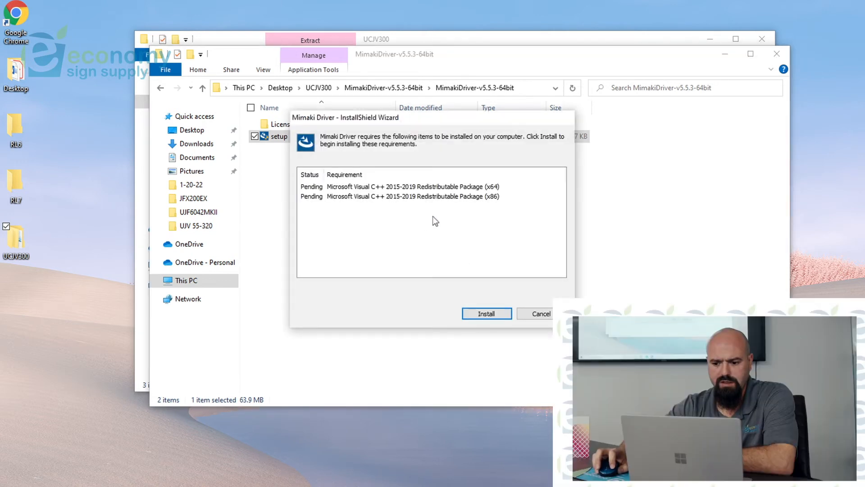
click(485, 314)
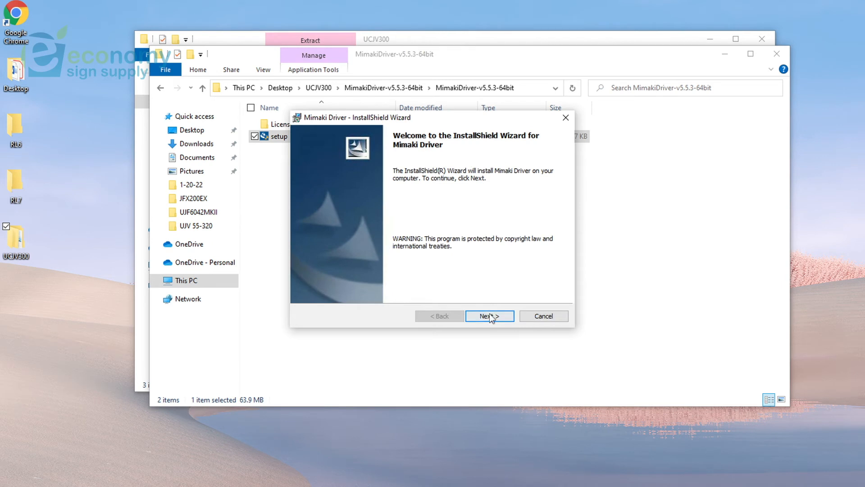
Accept the license, install the Mimaki driver, and decline the restart
click(489, 315)
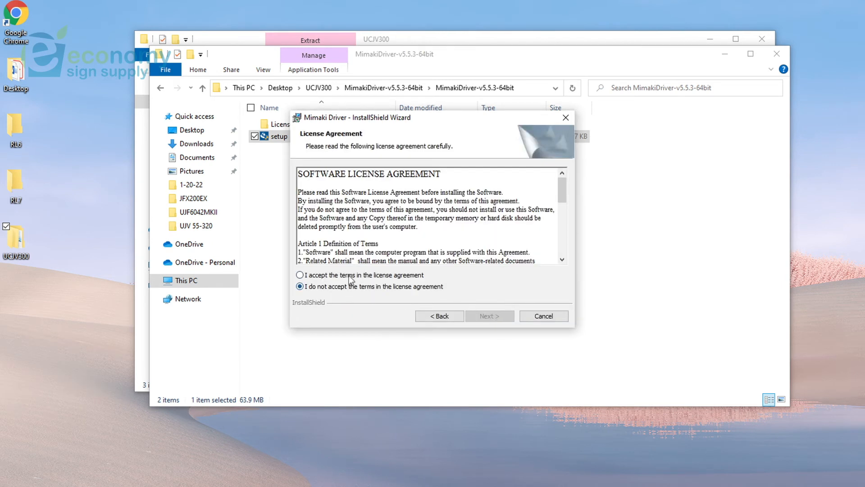
click(300, 275)
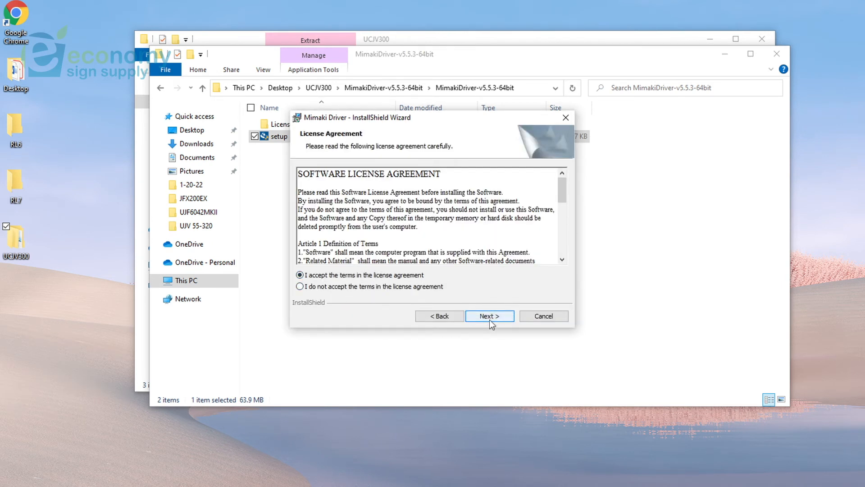
click(488, 315)
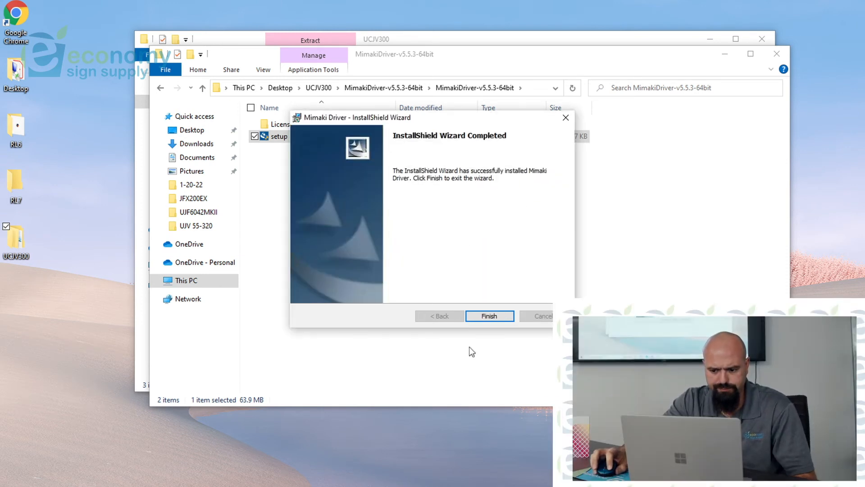
click(487, 315)
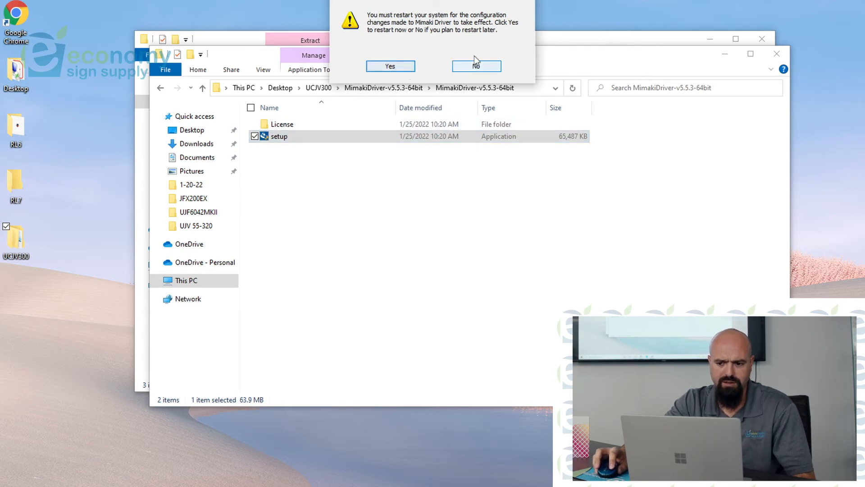
click(476, 66)
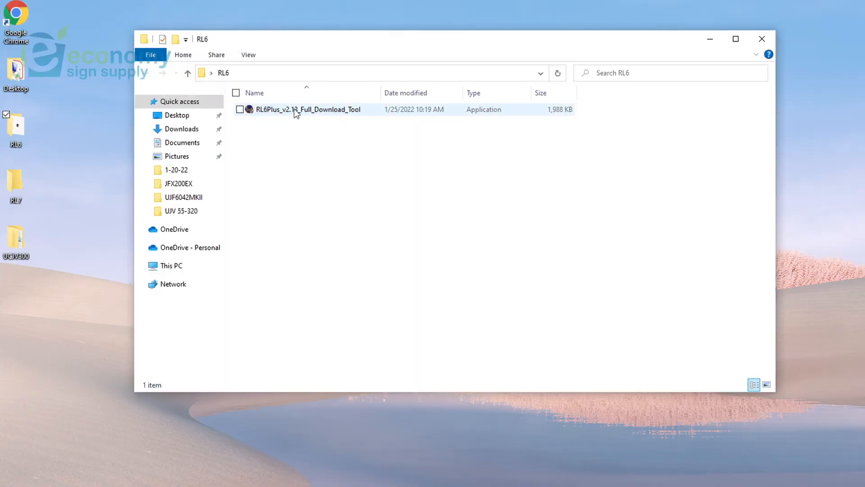
Download the RasterLink6Plus v2.13 update installer into the RL6 folder, then exit the tool
double_click(308, 109)
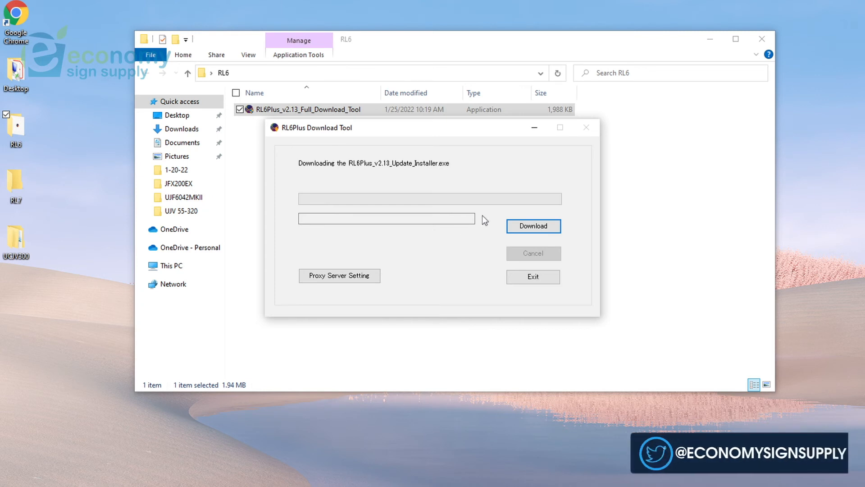
click(533, 226)
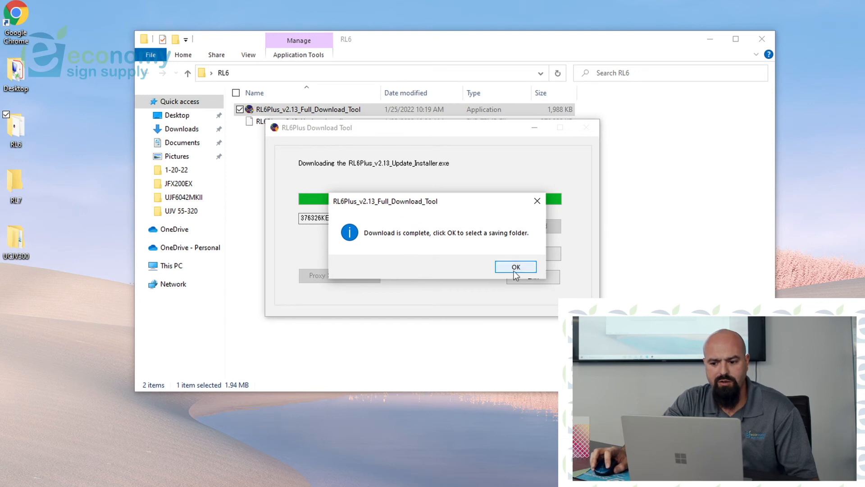
click(515, 266)
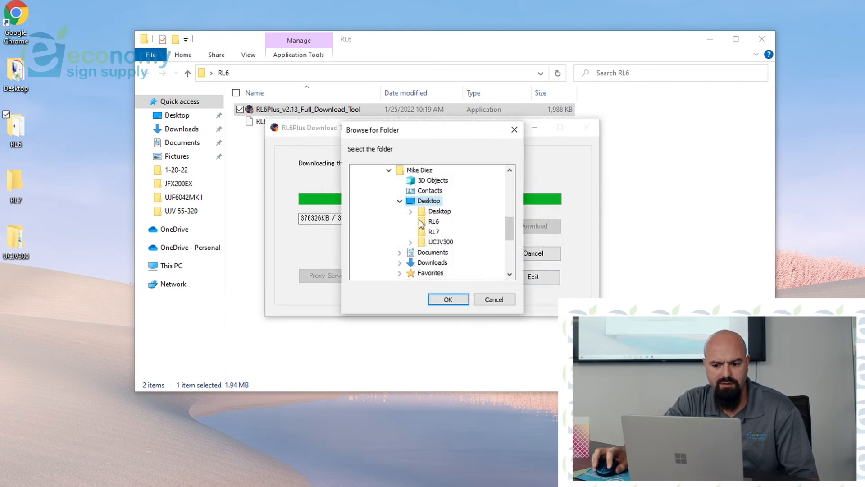
click(433, 221)
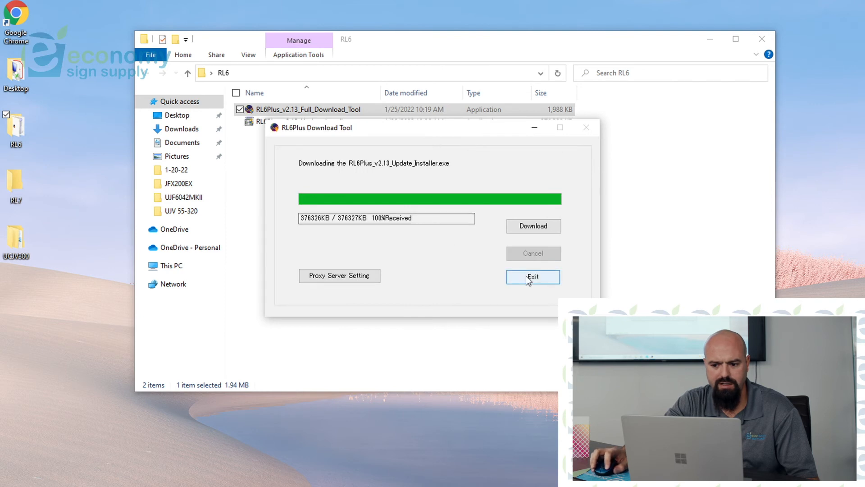
click(531, 276)
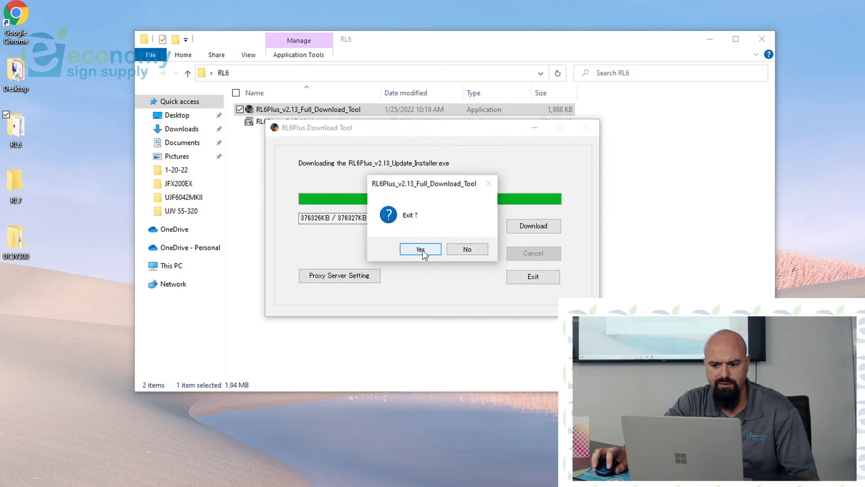
click(420, 249)
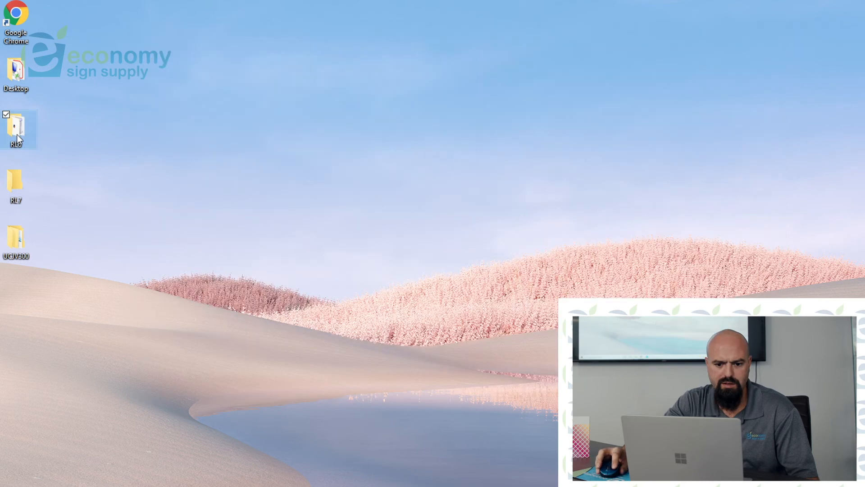
Launch RL6Plus_v2.13_Update_Installer from the RL6 folder and start installing RasterLink6Plus V2.13
double_click(15, 128)
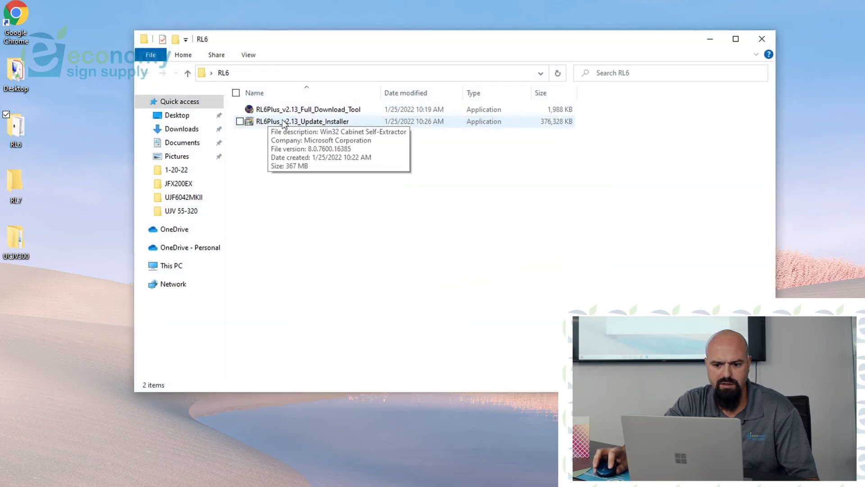
click(302, 121)
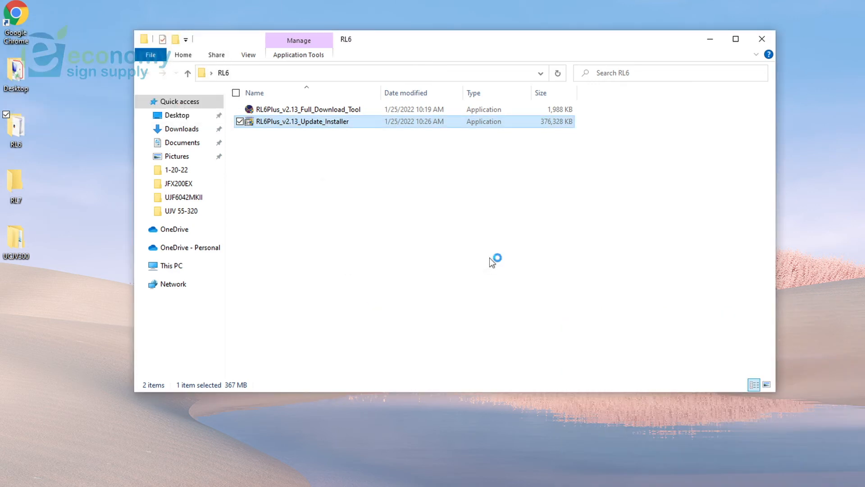
double_click(303, 121)
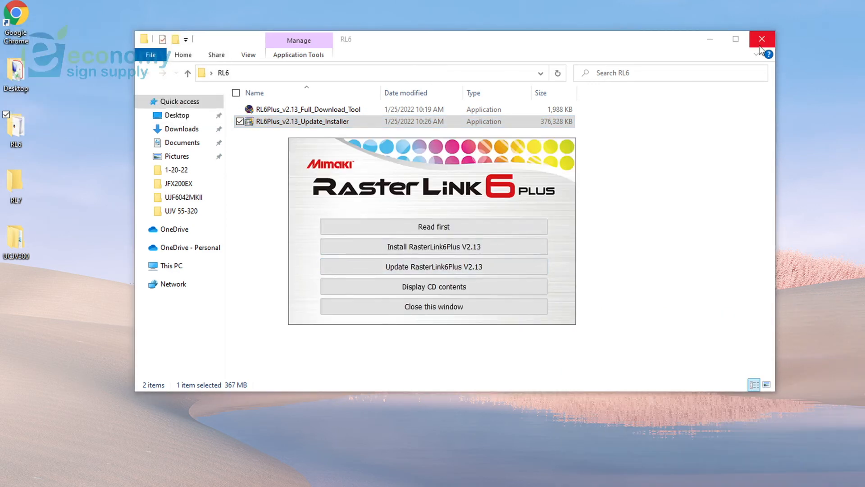
click(762, 39)
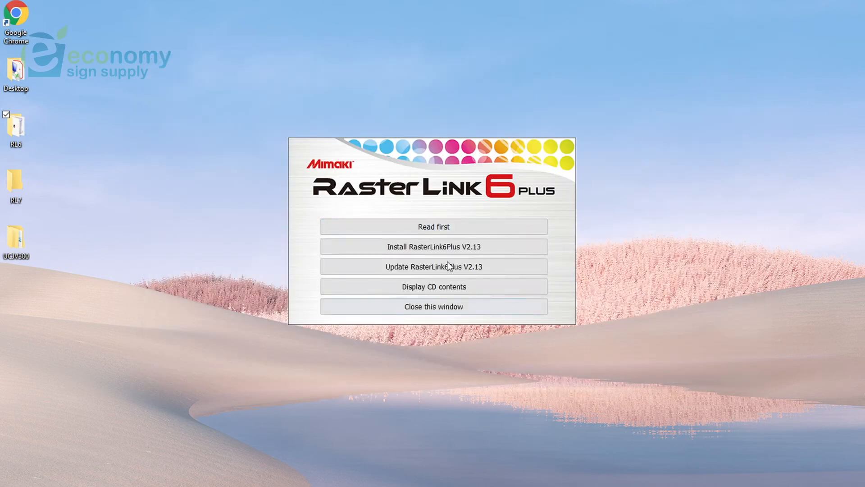
mouse_move(433, 286)
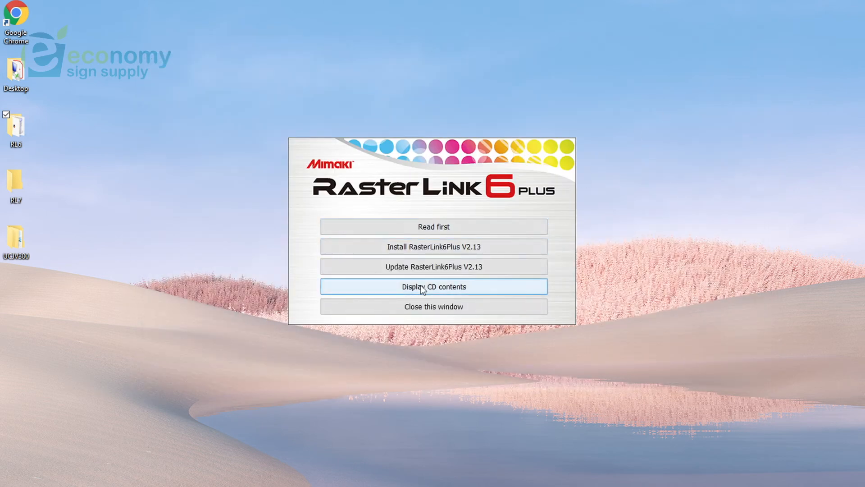
mouse_move(434, 246)
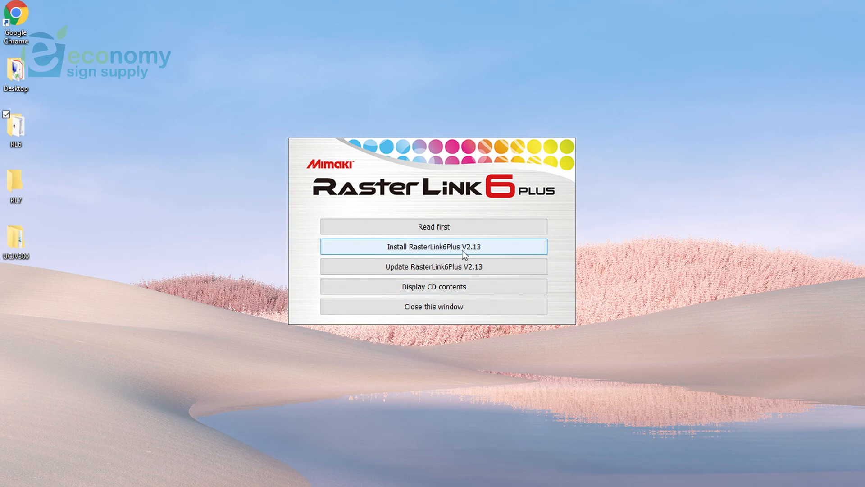
mouse_move(487, 251)
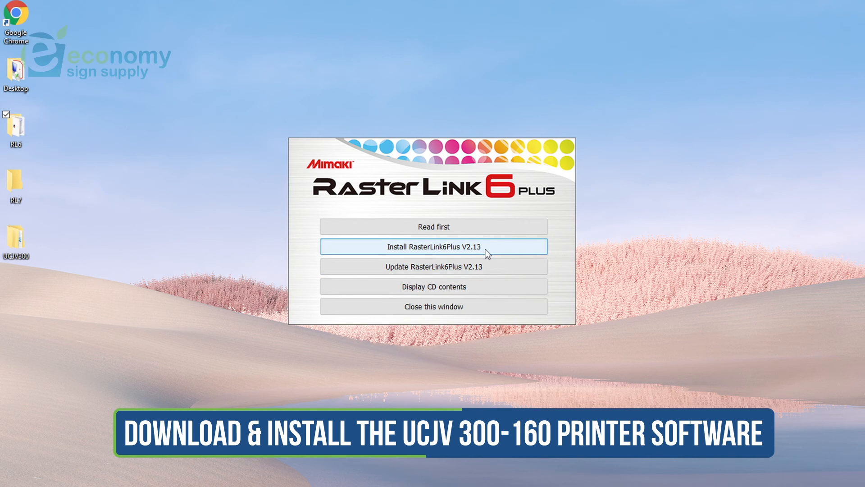
click(433, 246)
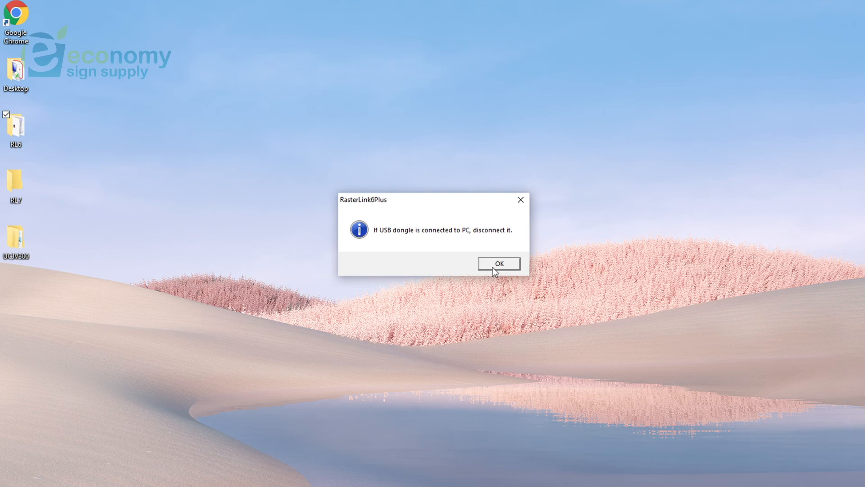
Dismiss the USB dongle warning and close the failed Visual C++ 2015 x86 setup
click(498, 263)
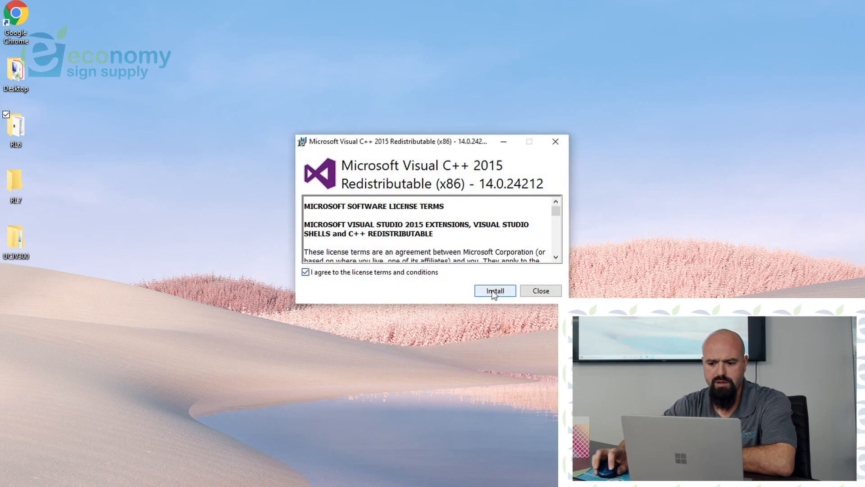
click(494, 291)
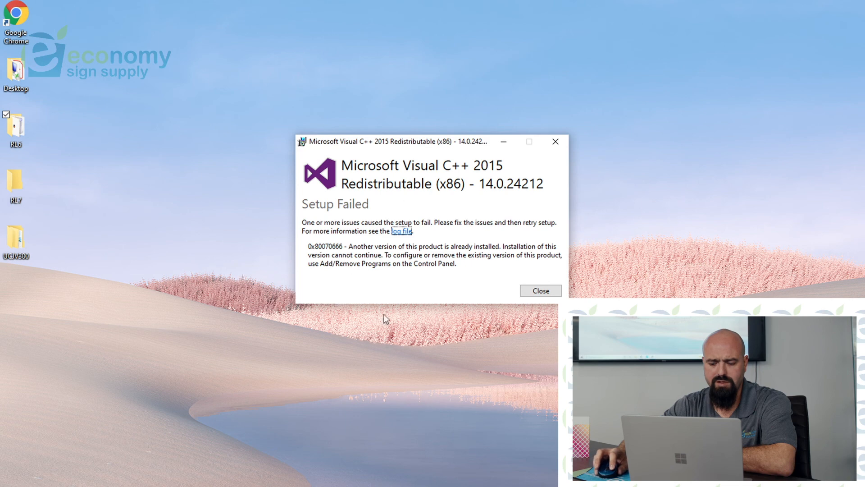
mouse_move(513, 307)
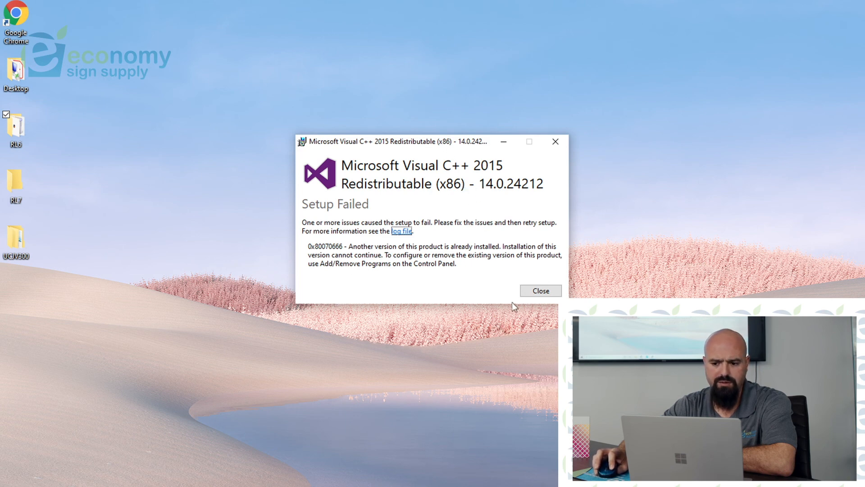
click(540, 290)
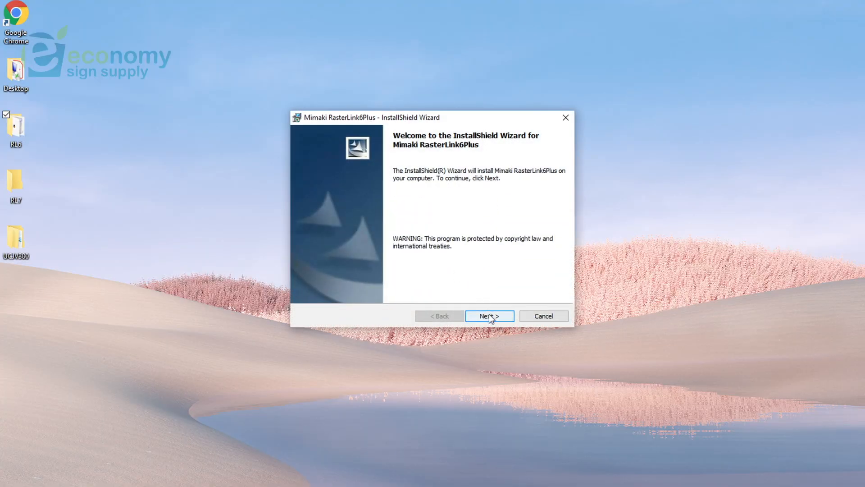
Accept the license, install RasterLink6Plus to C:\MjiSuite\, and decline the restart
click(489, 316)
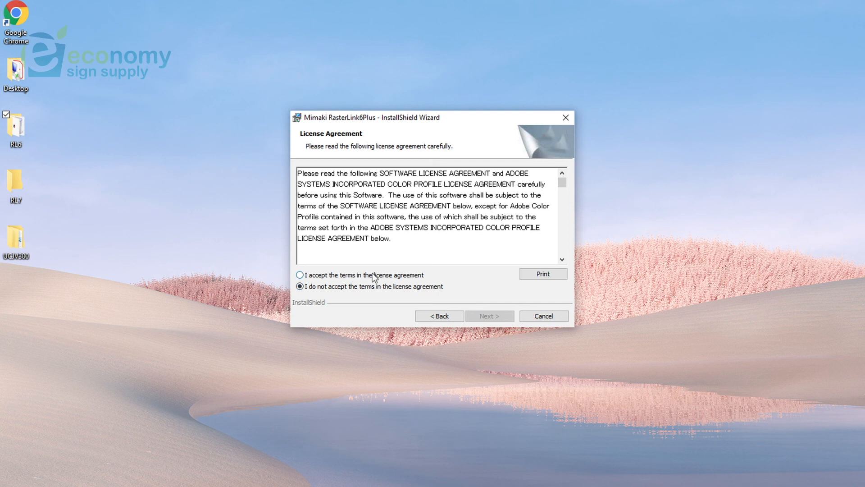
click(299, 275)
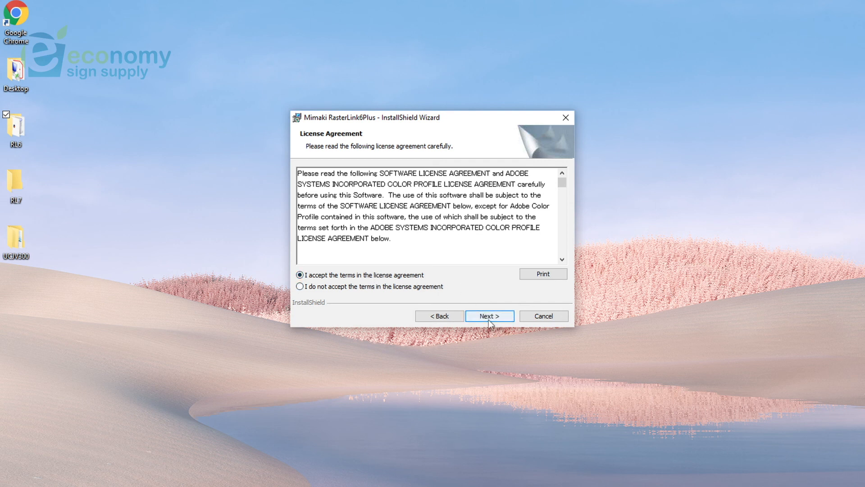
click(488, 316)
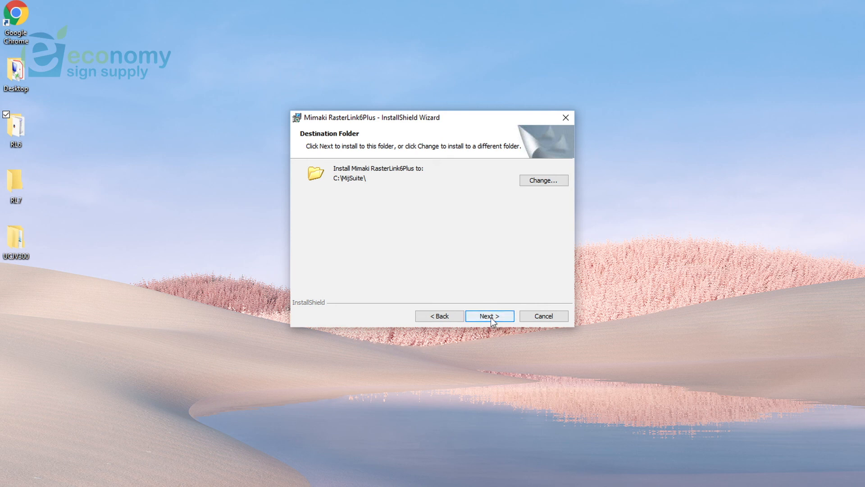
click(488, 315)
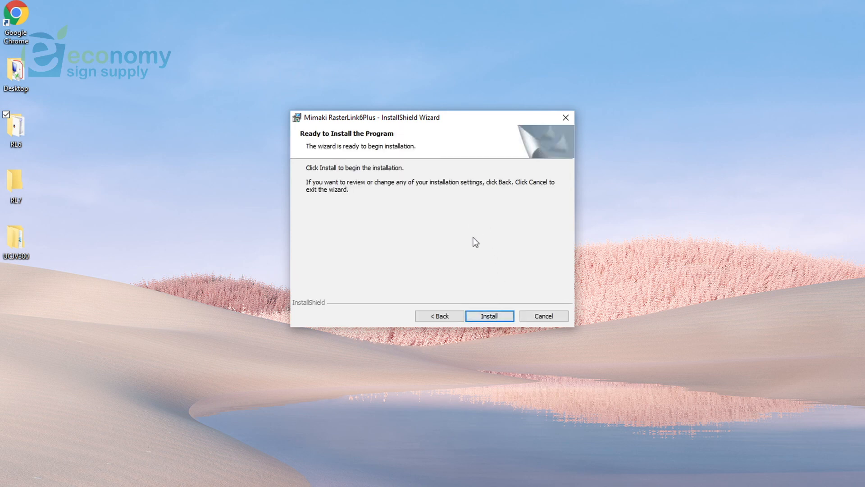
click(488, 315)
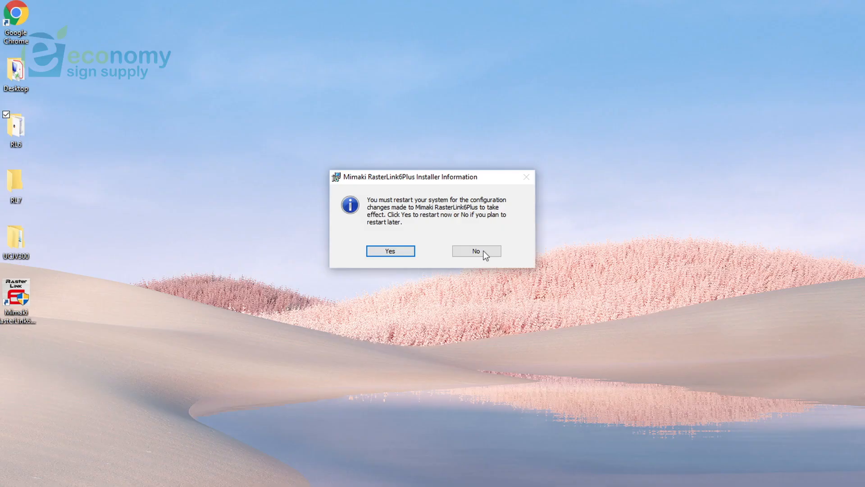
click(476, 250)
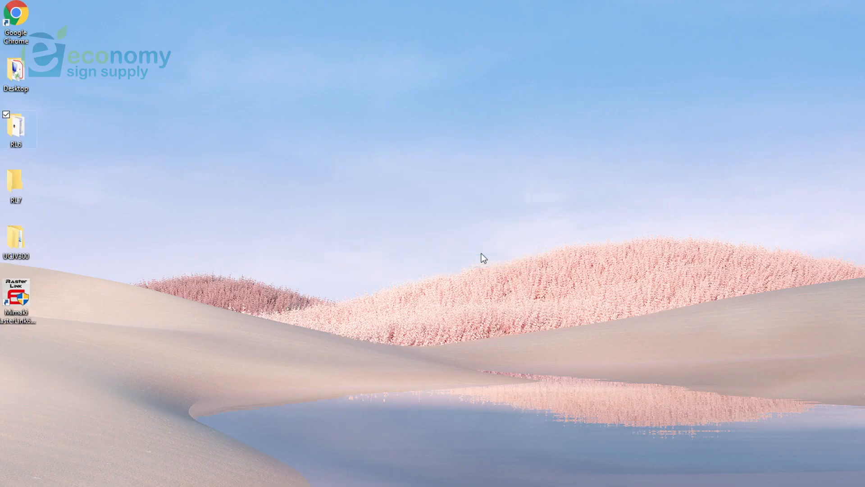